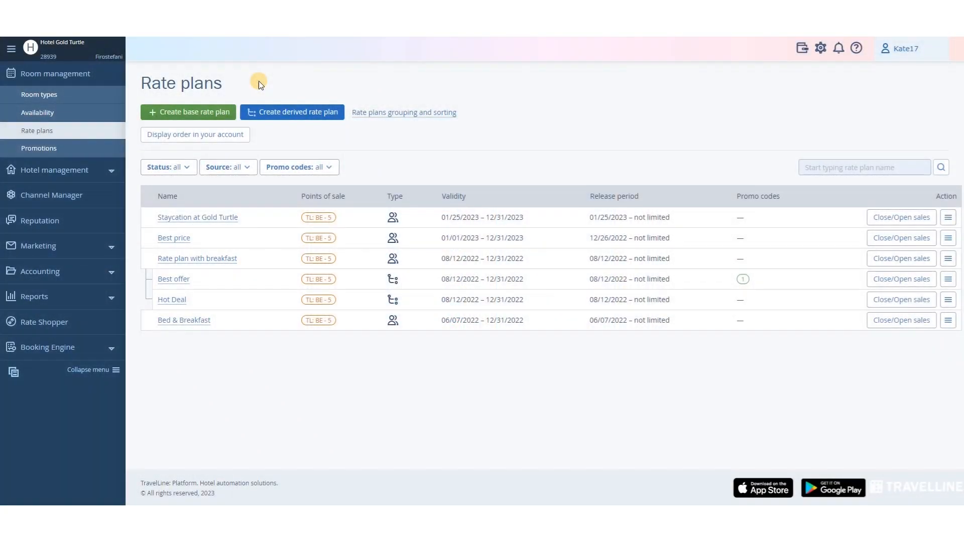
mouse_move(229, 79)
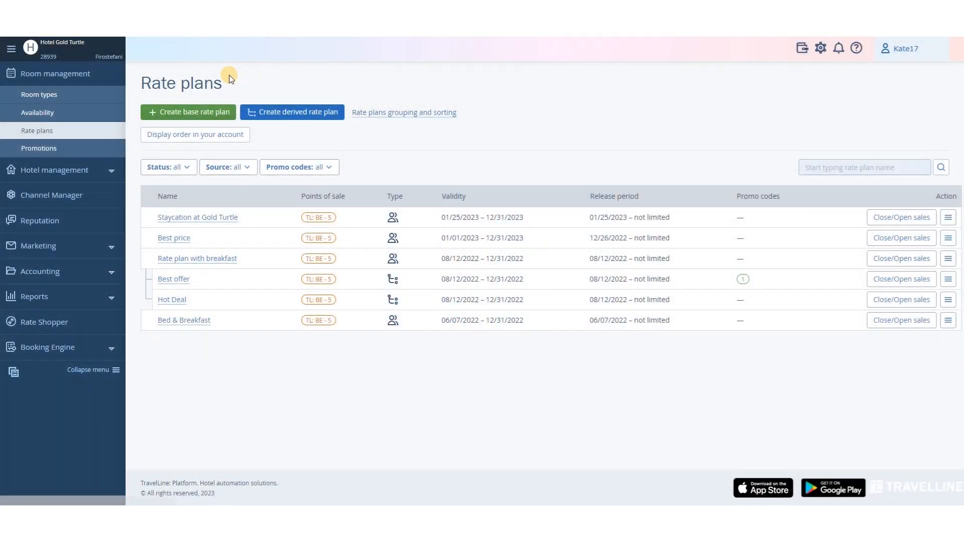
mouse_move(97, 135)
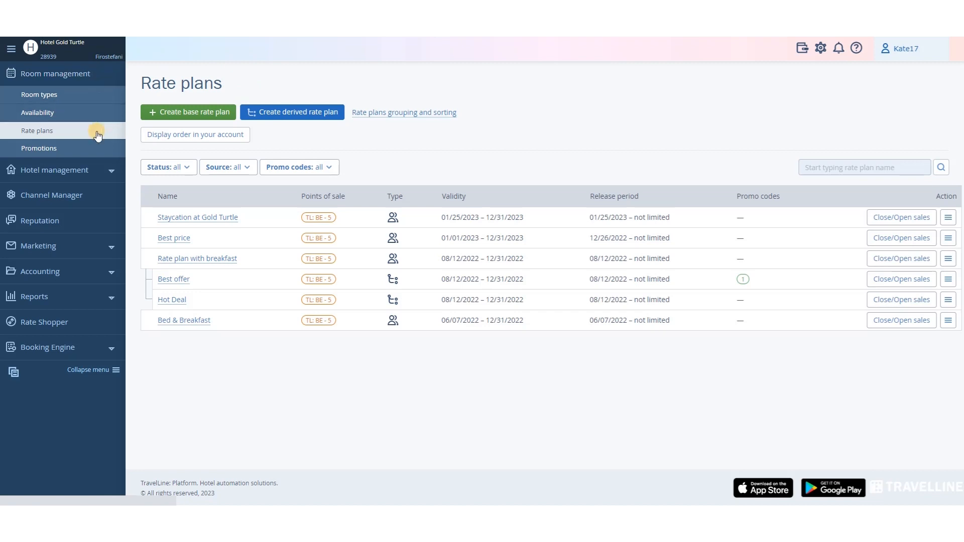
mouse_move(928, 217)
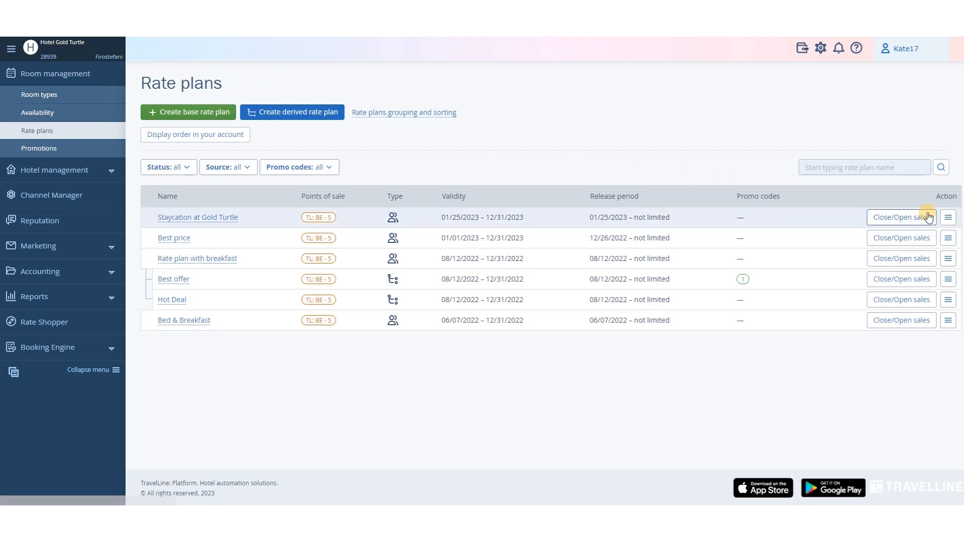
Step: Choose Extend special offer from the Staycation at Gold Turtle row's action menu
left_click(947, 217)
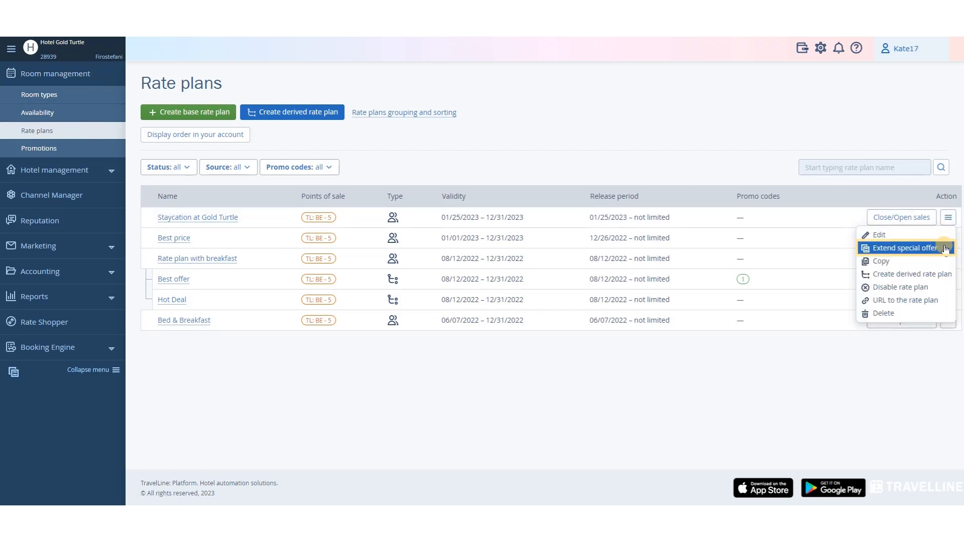
left_click(904, 248)
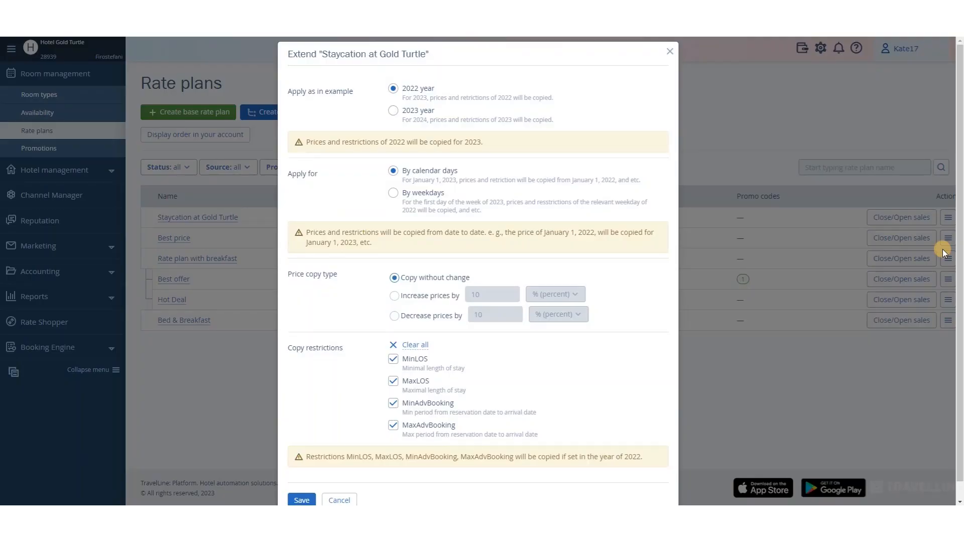
mouse_move(362, 91)
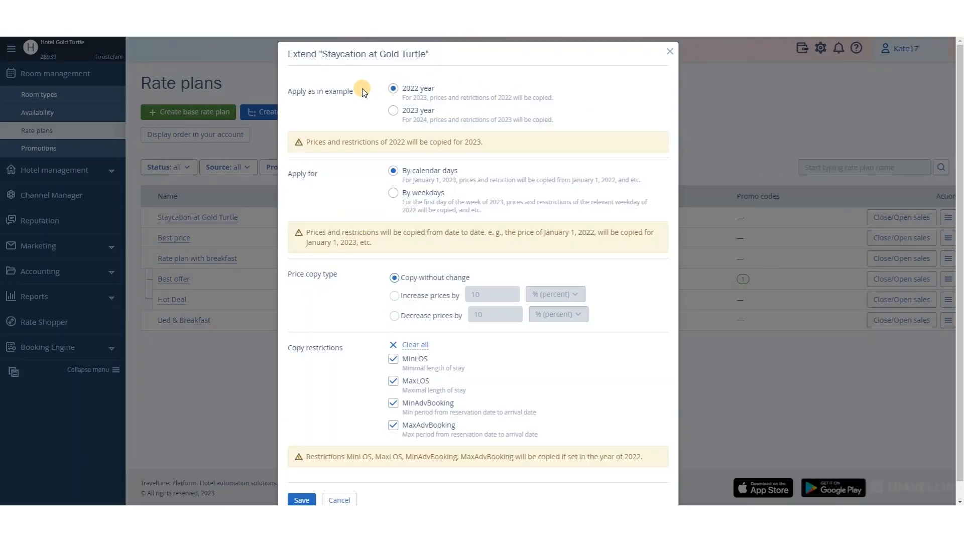
Step: Copy prices and restrictions from 2023 as the example, applied by weekdays
left_click(392, 113)
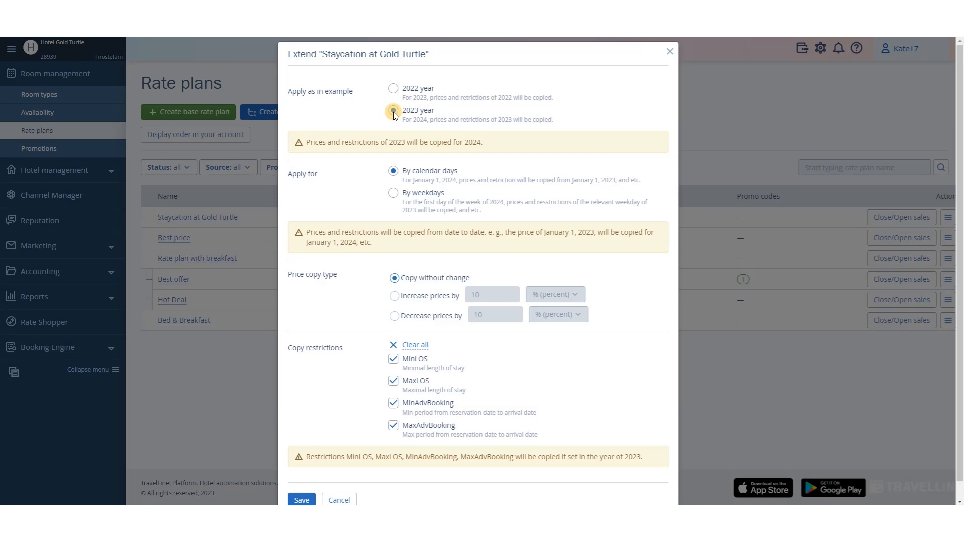
left_click(392, 110)
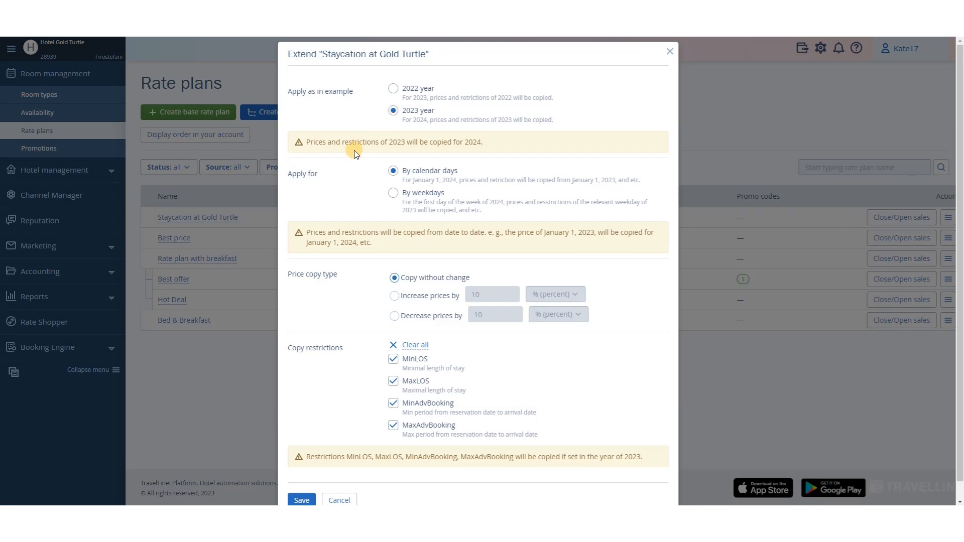
mouse_move(373, 187)
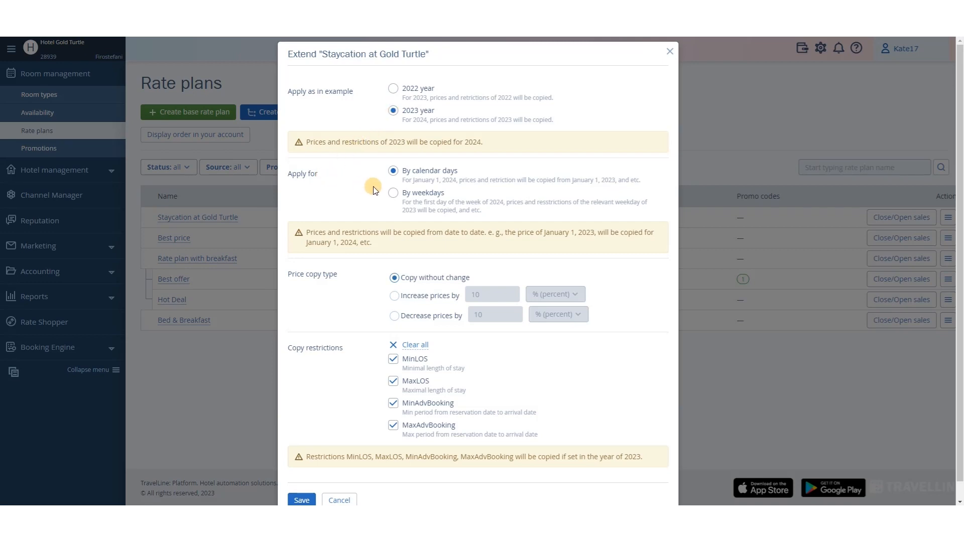
left_click(393, 192)
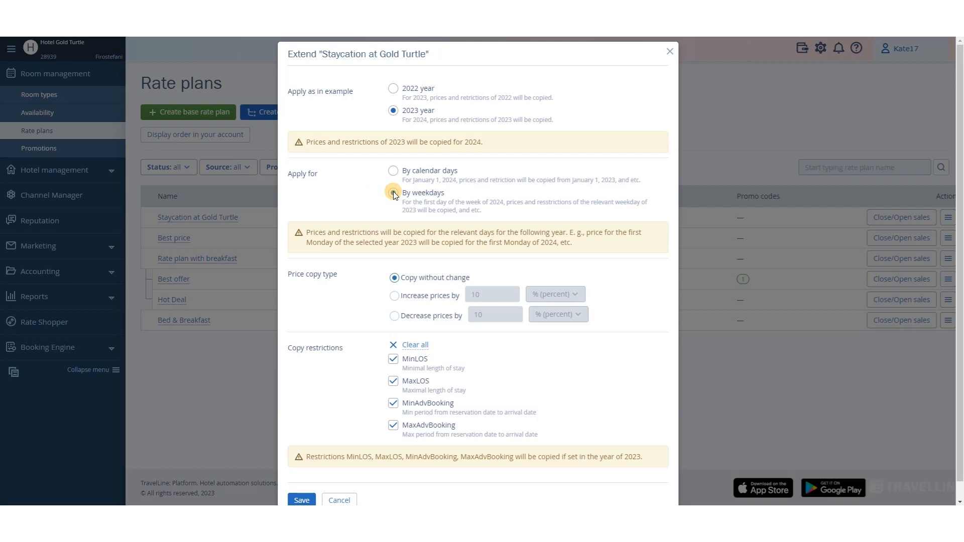
left_click(392, 192)
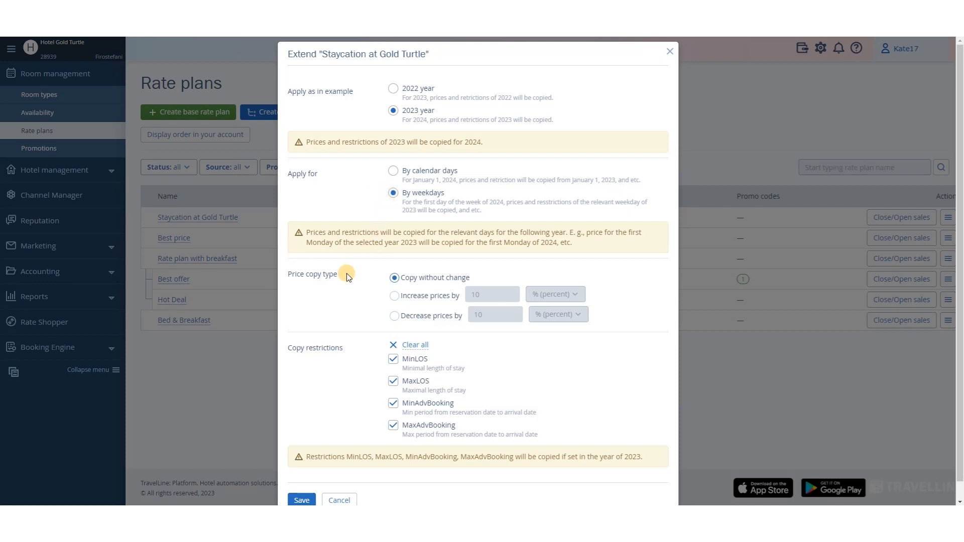
Step: Raise copied main-occupancy prices by 20% and save the 2024 extension
left_click(393, 296)
type("20")
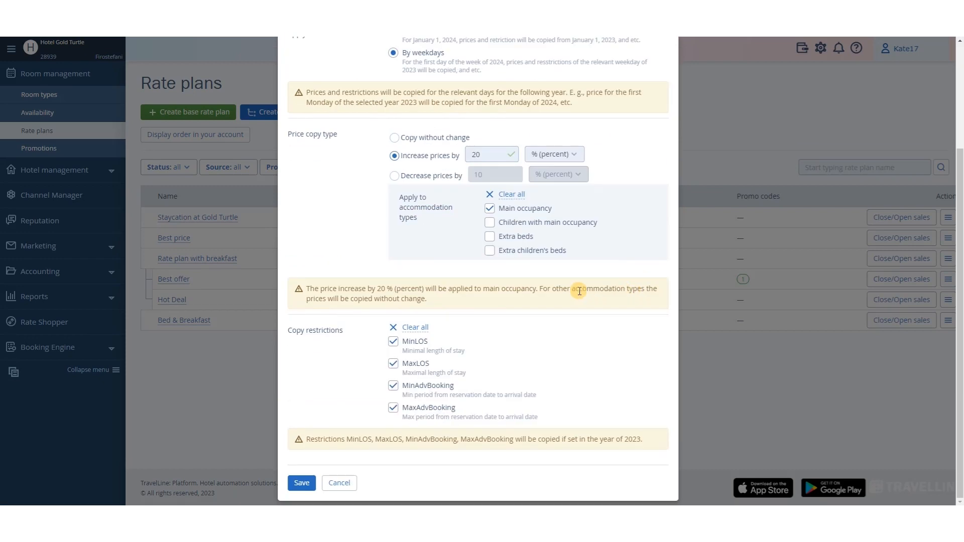
mouse_move(352, 332)
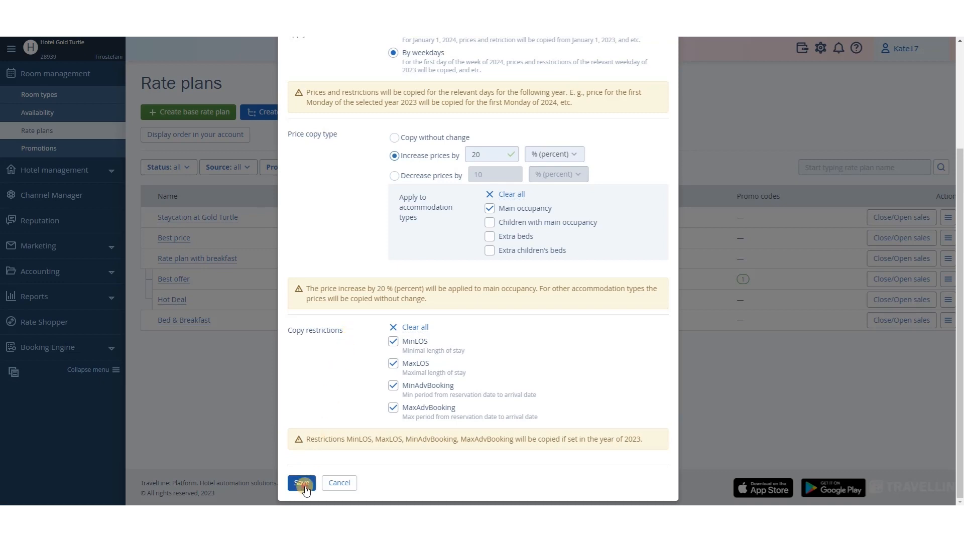
left_click(302, 483)
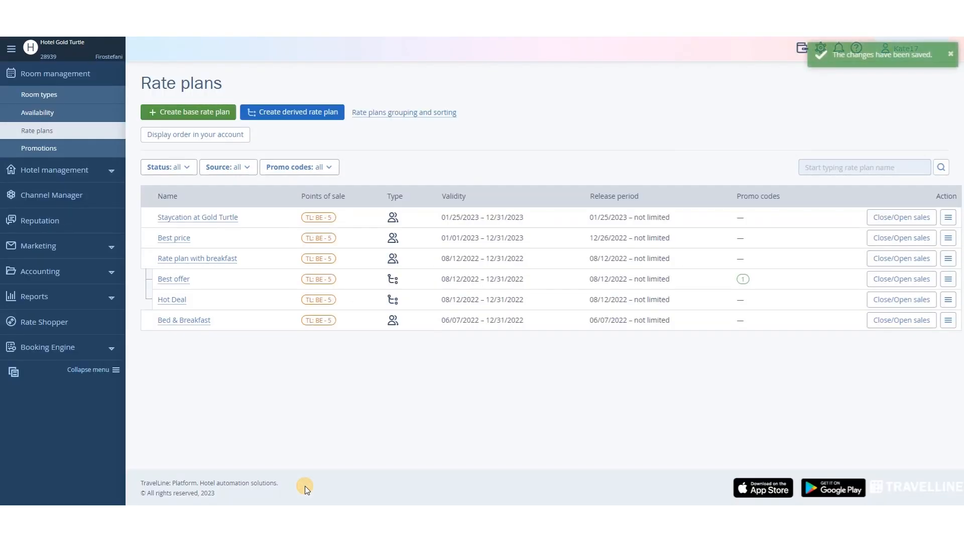
Step: Open the Staycation at Gold Turtle rate plan and scroll to its 2024 prices
left_click(197, 216)
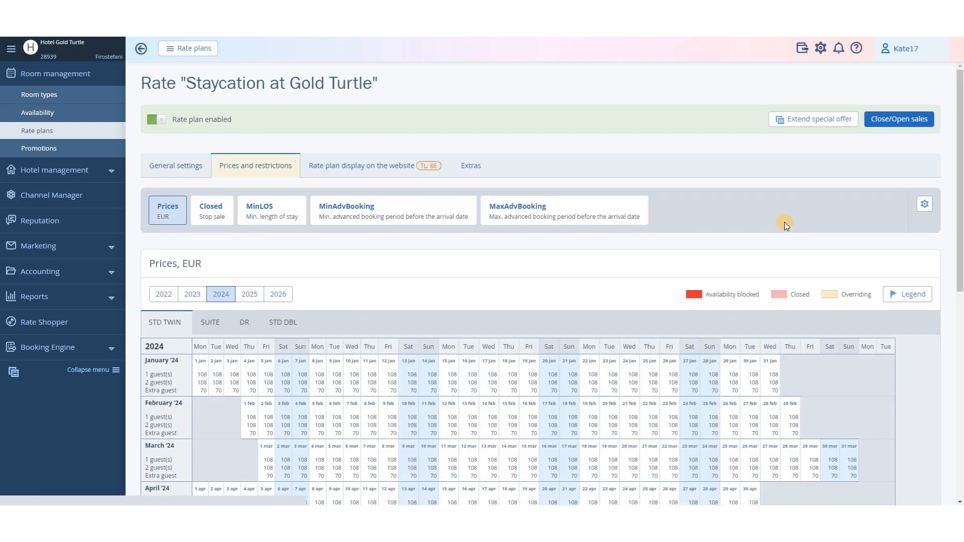
scroll("down", 3)
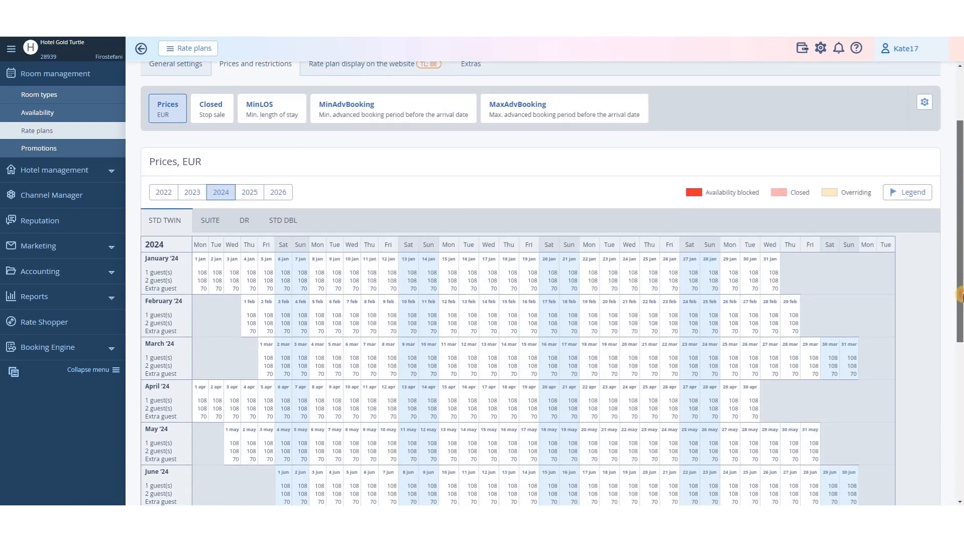
scroll("down", 3)
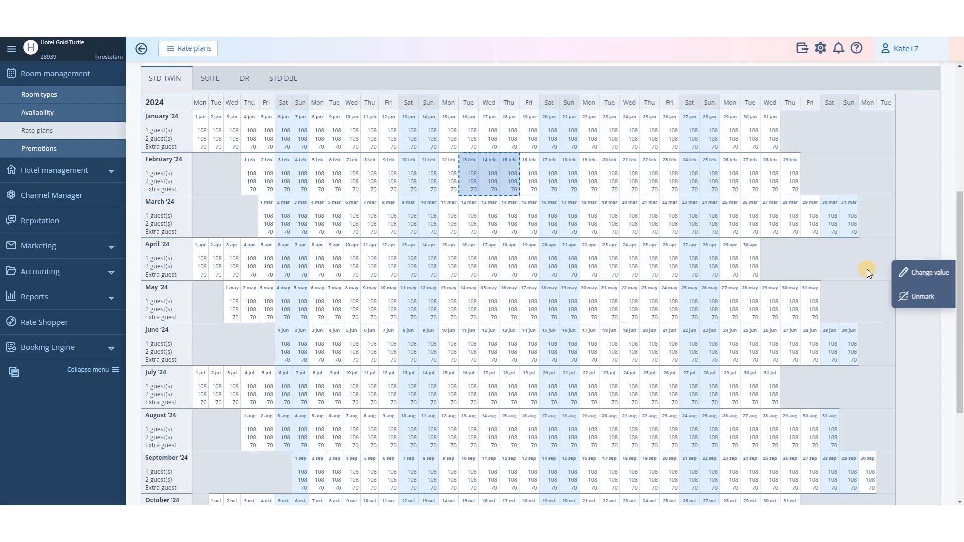
Step: Set 13–15 Feb STD TWIN prices to 120, 120 and 90 extra guest, then deselect
left_click(927, 272)
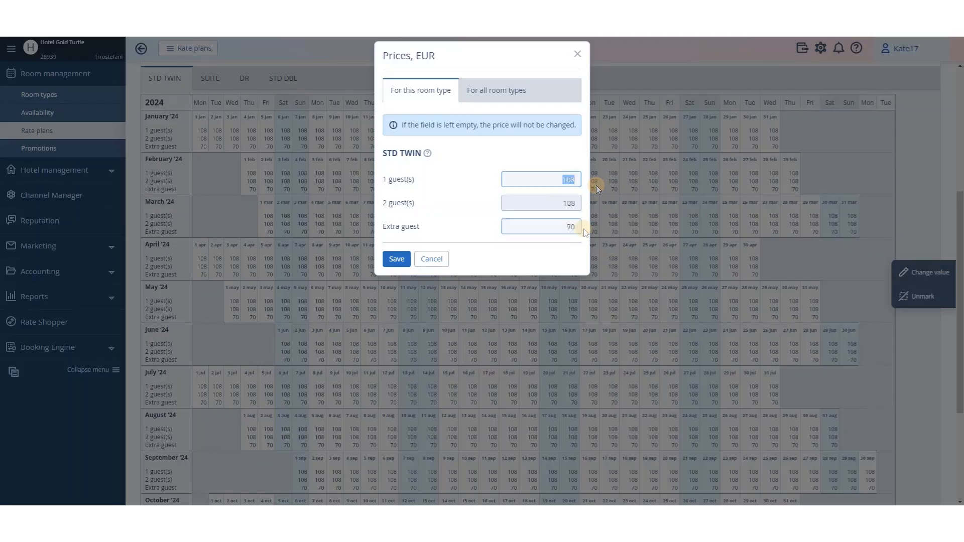
left_click(396, 258)
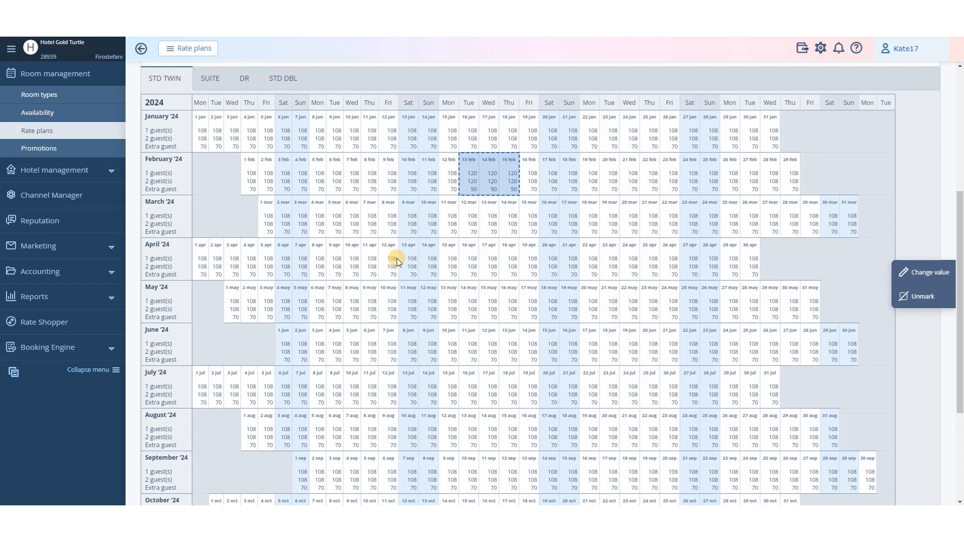
left_click(922, 296)
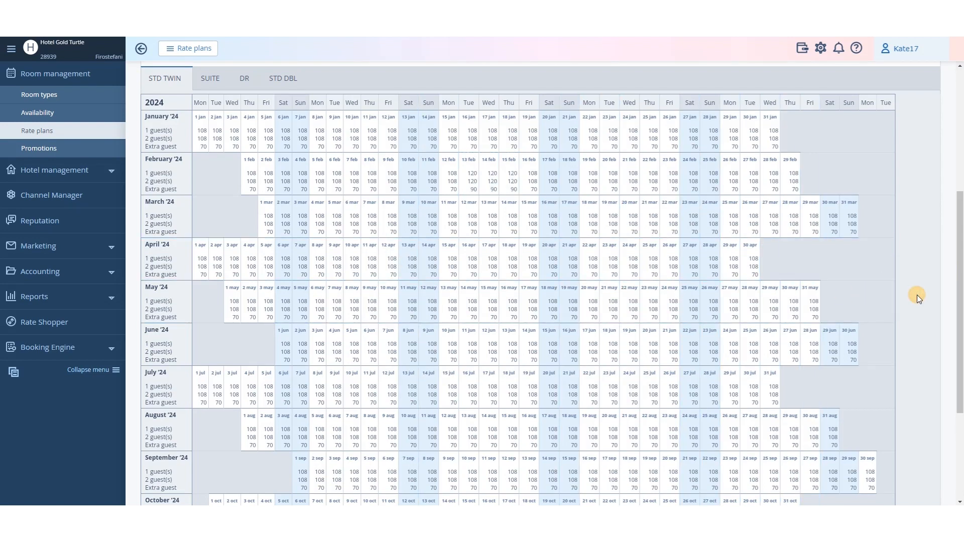